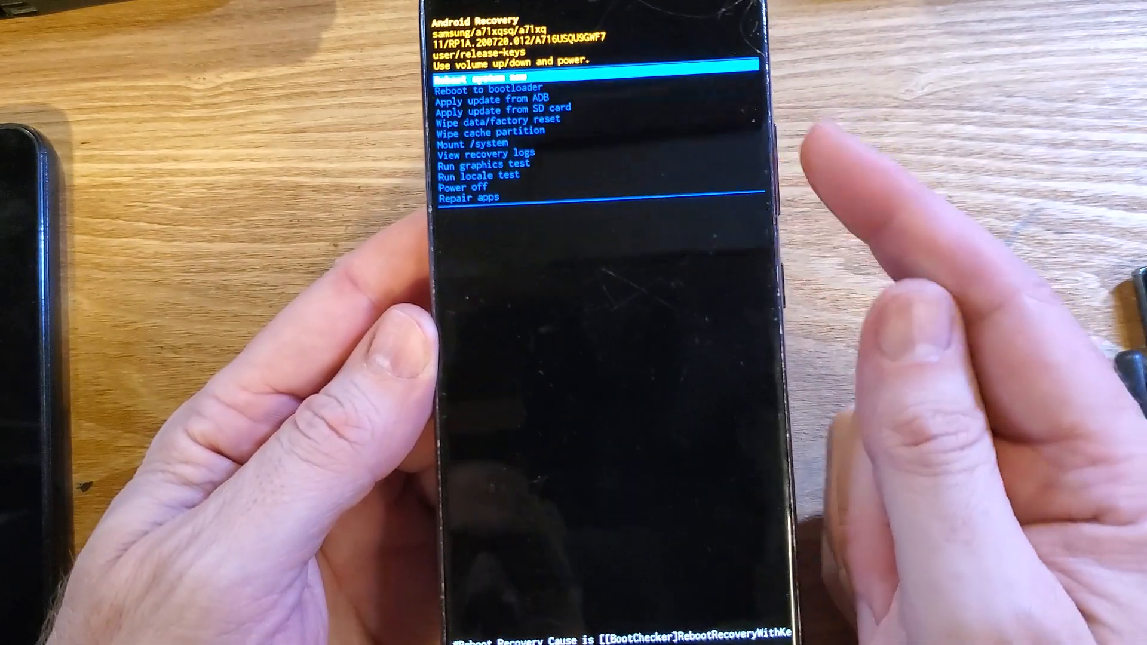
Move the recovery menu highlight down past Reboot to bootloader toward Wipe data/factory reset
{"action": "key", "text": "VolumeDown"}
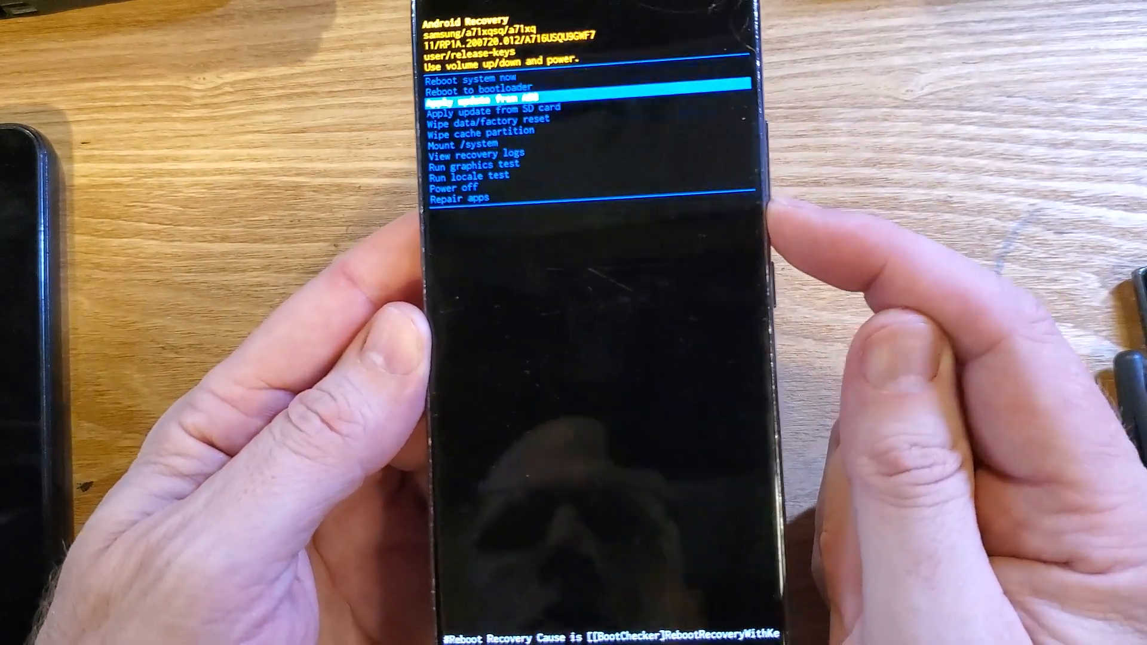